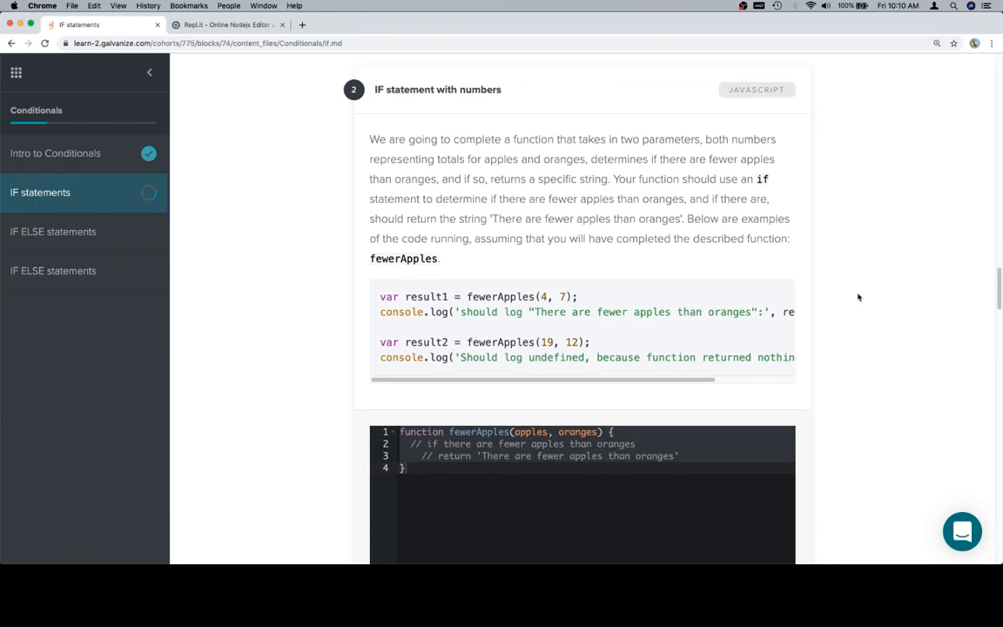
Step: Copy the fewerApples starter code from the lesson and paste it over the old isItUndefined code
scroll(down, 3)
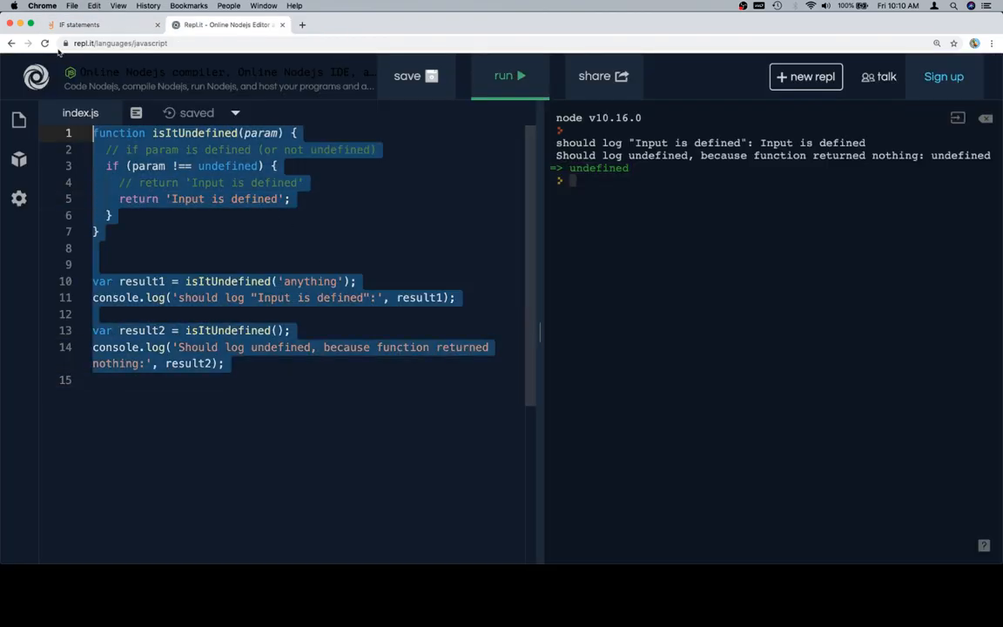
click(79, 24)
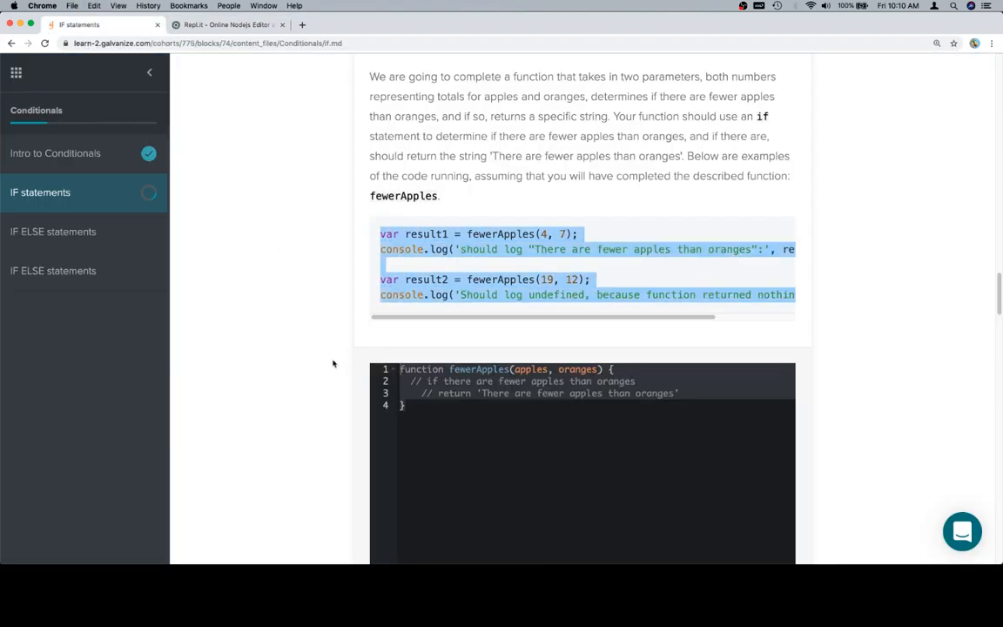
click(229, 24)
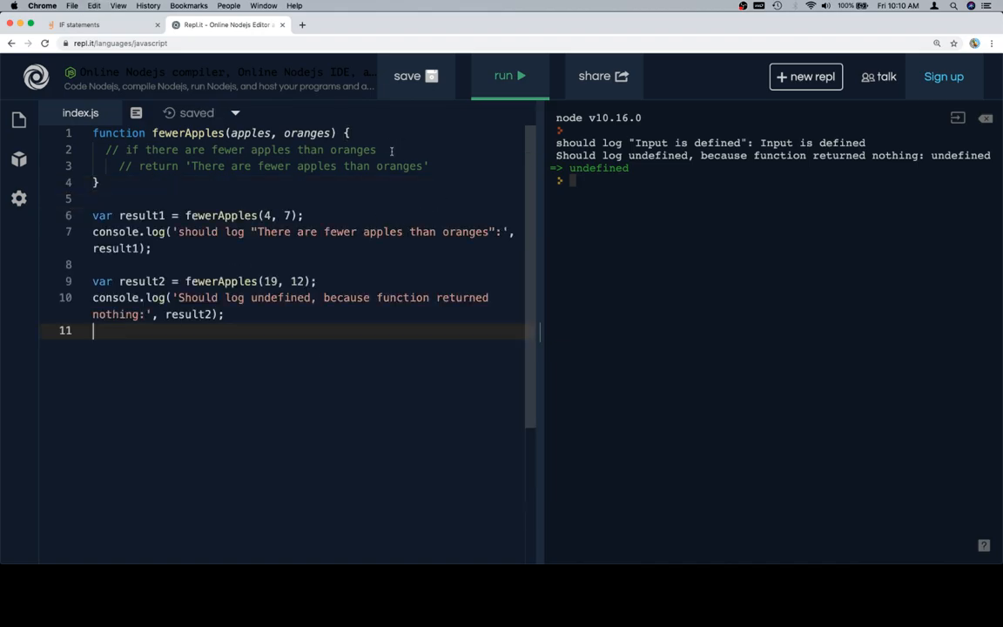
Step: Write if (apples < oranges) { return 'There are fewer apples than oranges'; } and run it
double_click(351, 150)
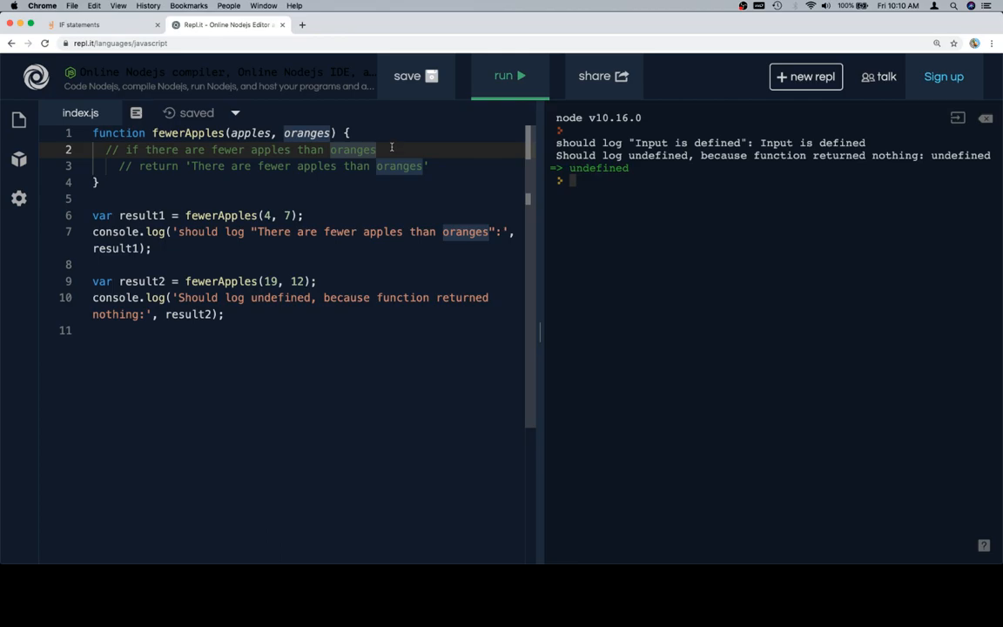
mouse_move(414, 168)
text(if (apples < ora)
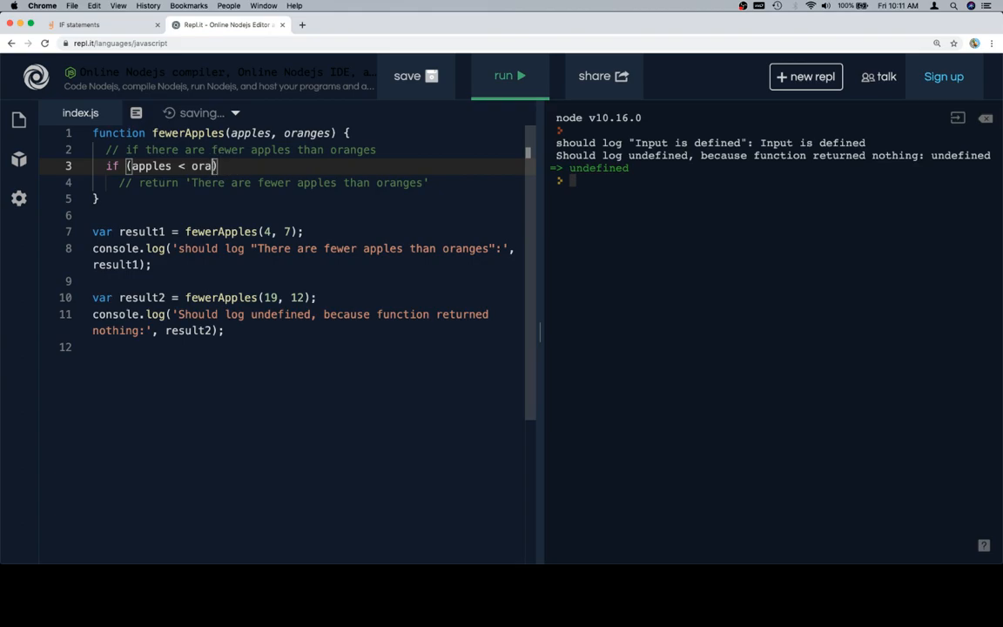
text(nges) {)
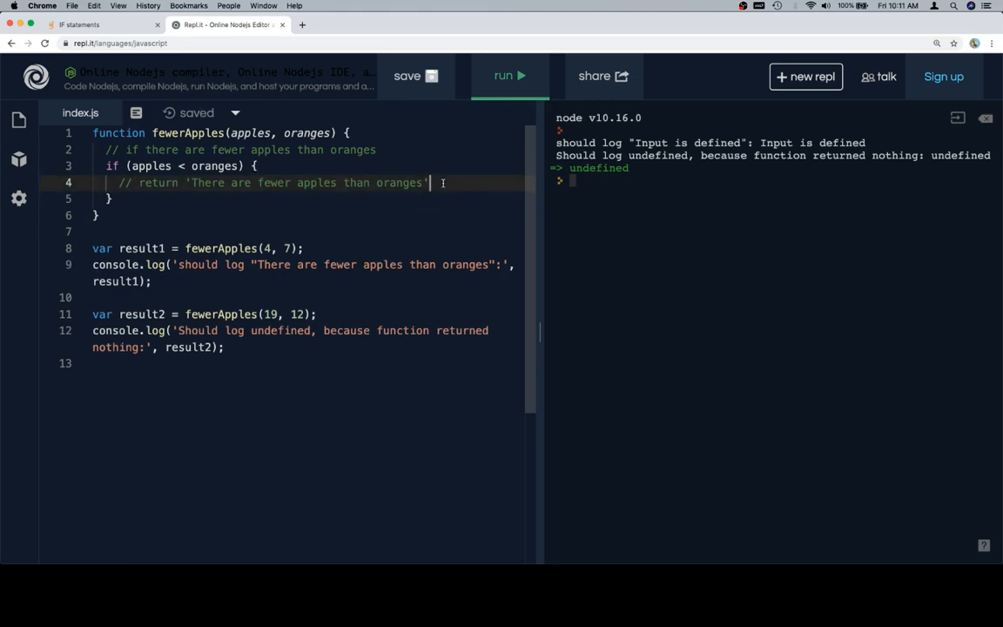
text(return ')
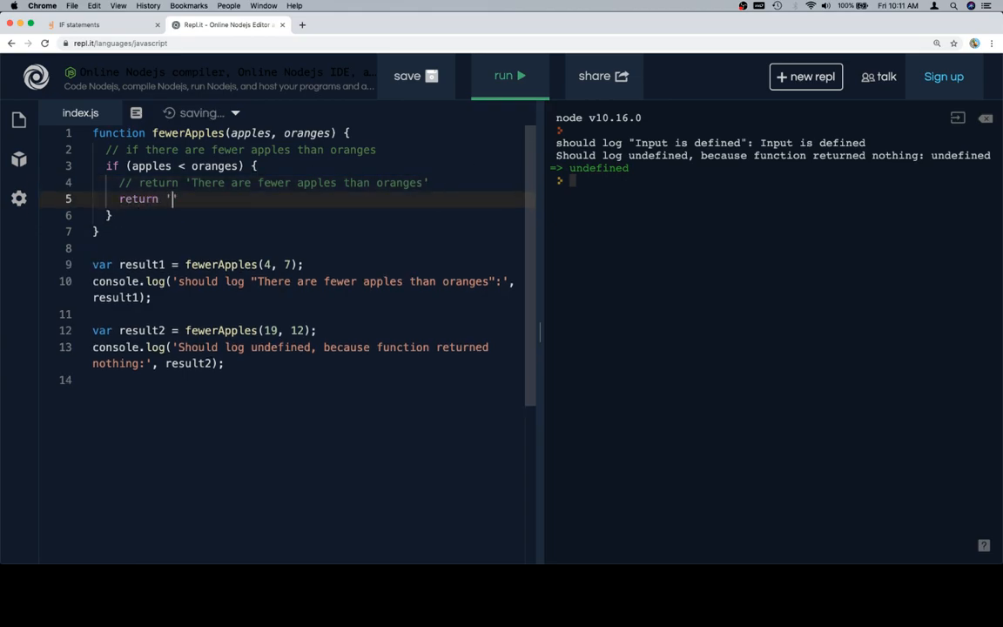
text(There are fewer a)
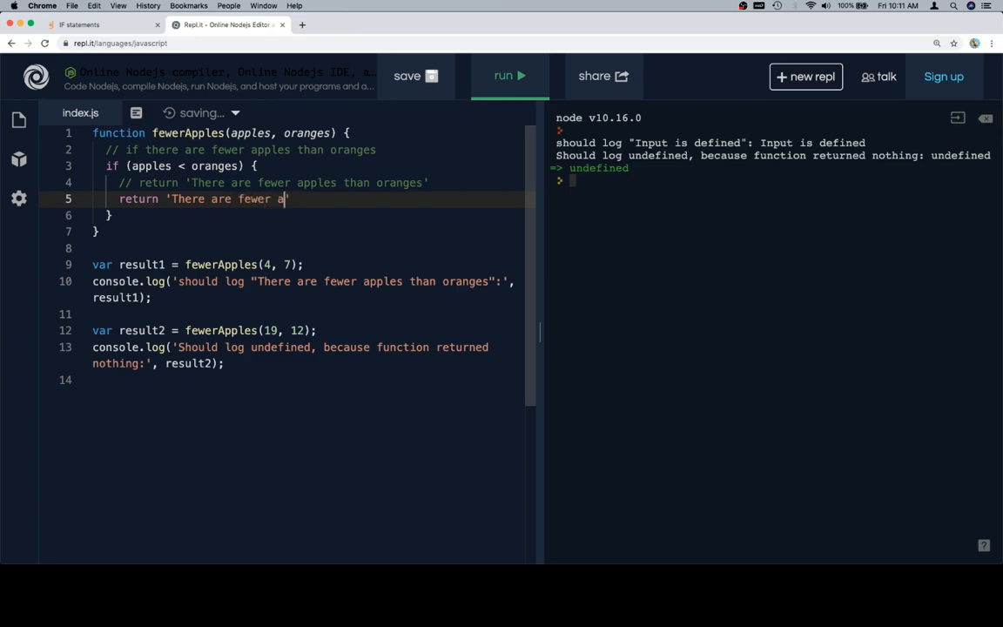
text(pples than oranges)
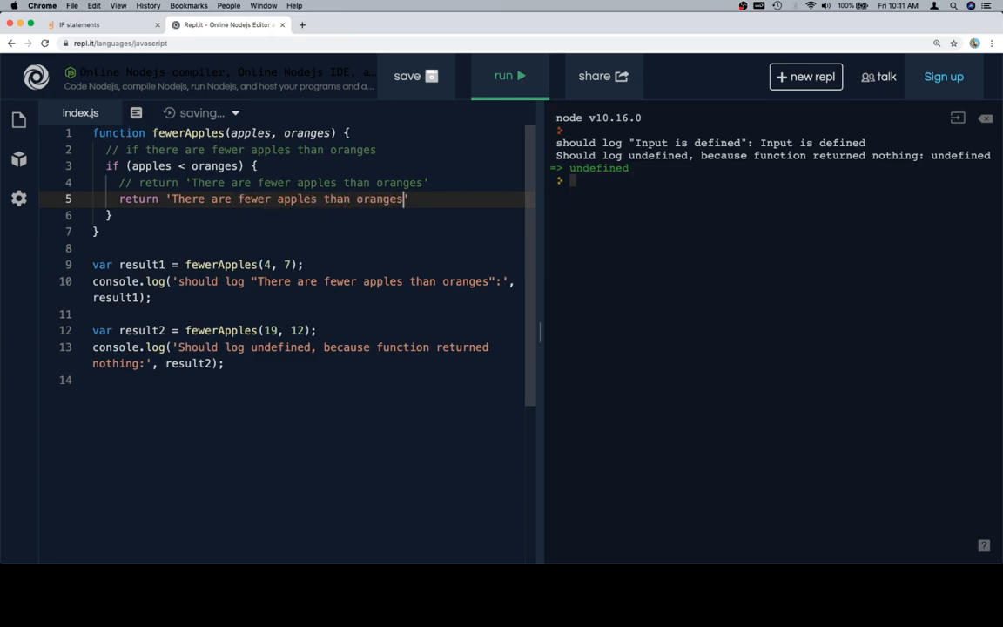
text(;)
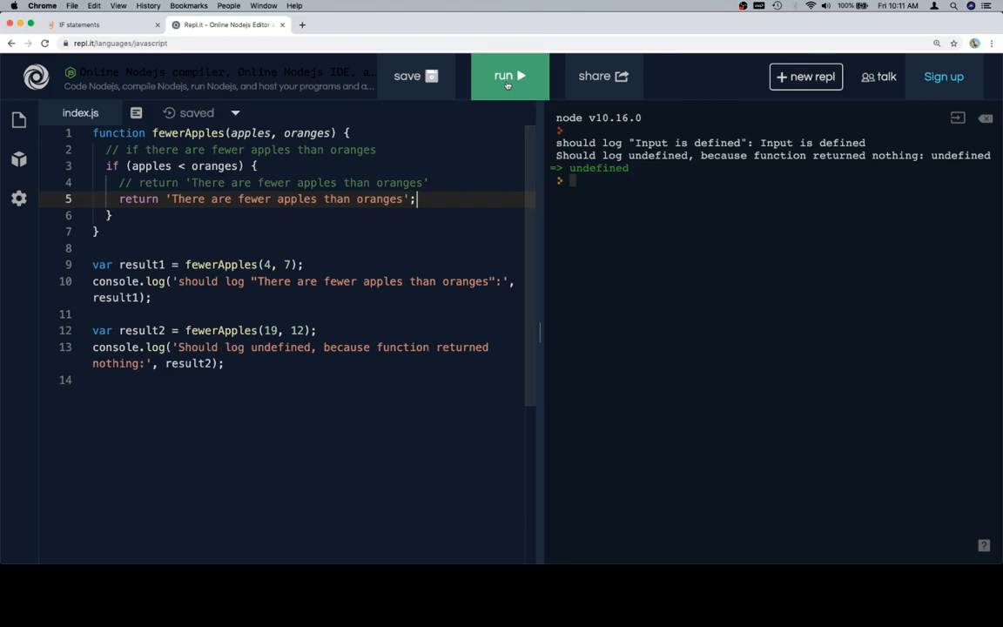
click(508, 77)
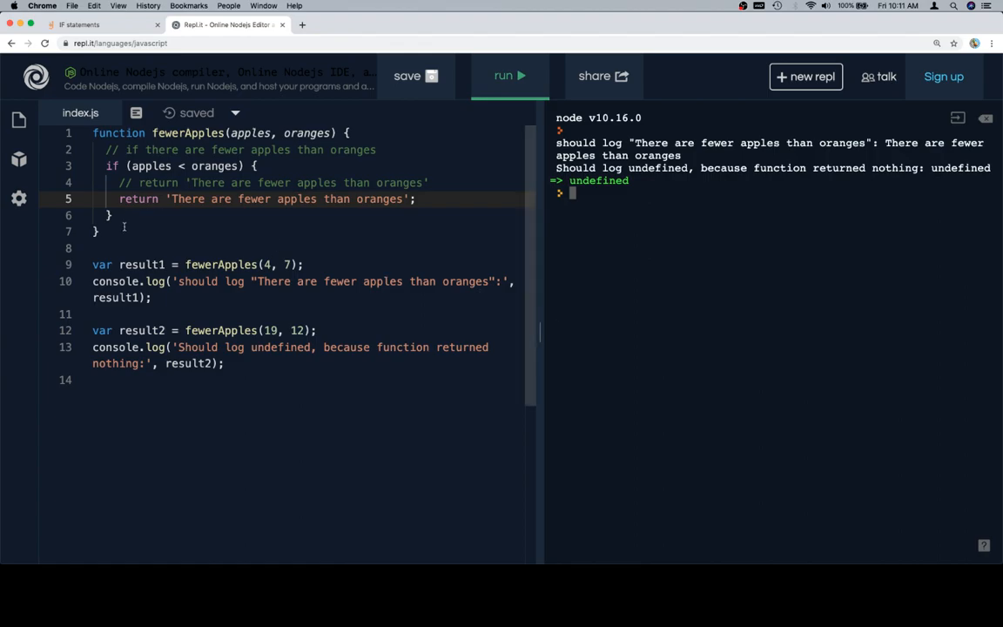
Step: Check the if block's closing brace and confirm the console shows the message then undefined
click(97, 230)
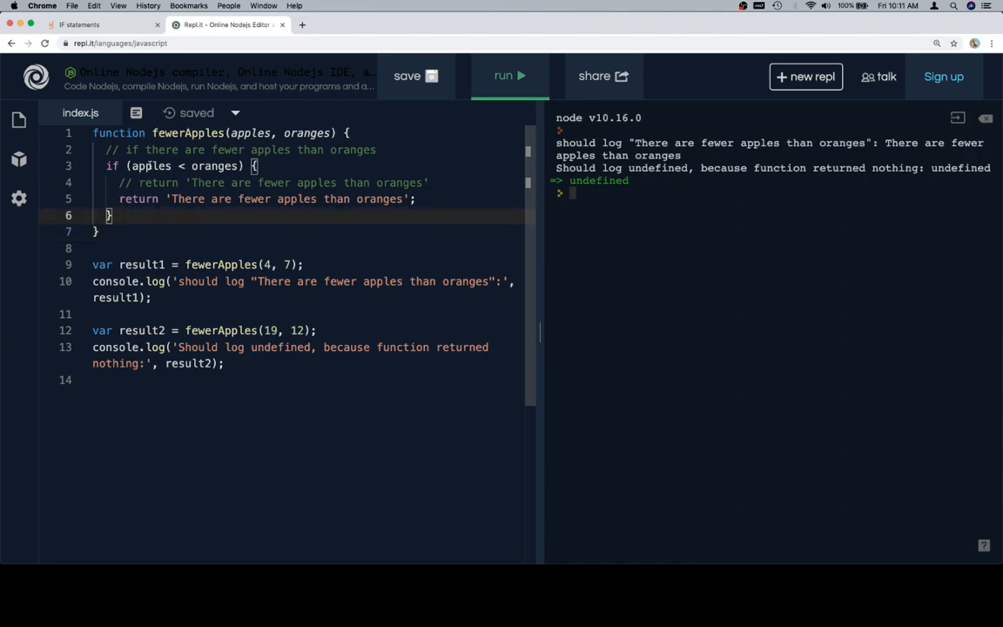
double_click(185, 167)
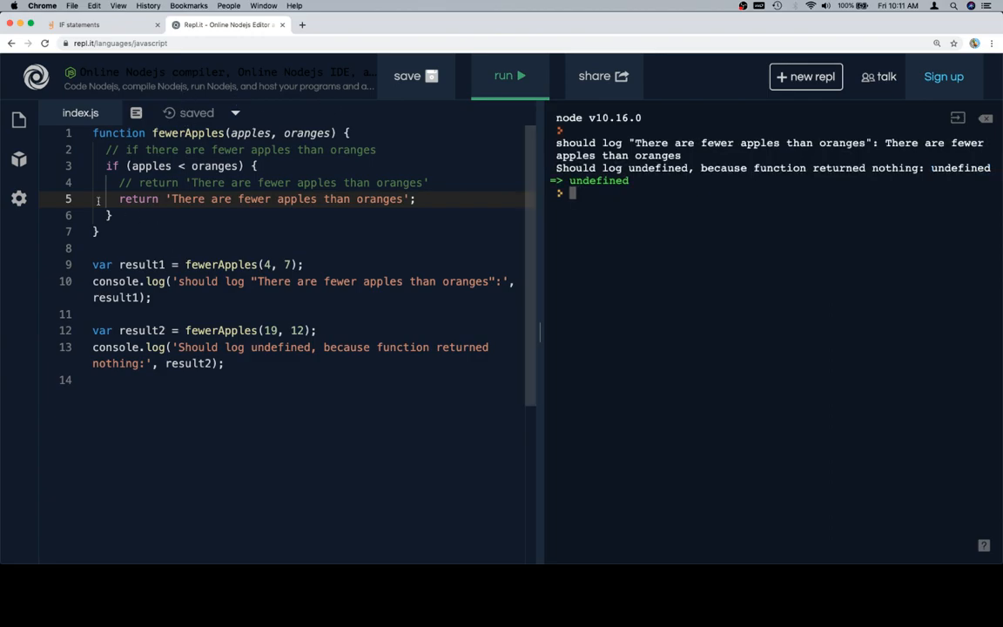
Step: Paste the finished fewerApples function into the lesson editor and run its tests to get Correct
drag(120, 198, 94, 132)
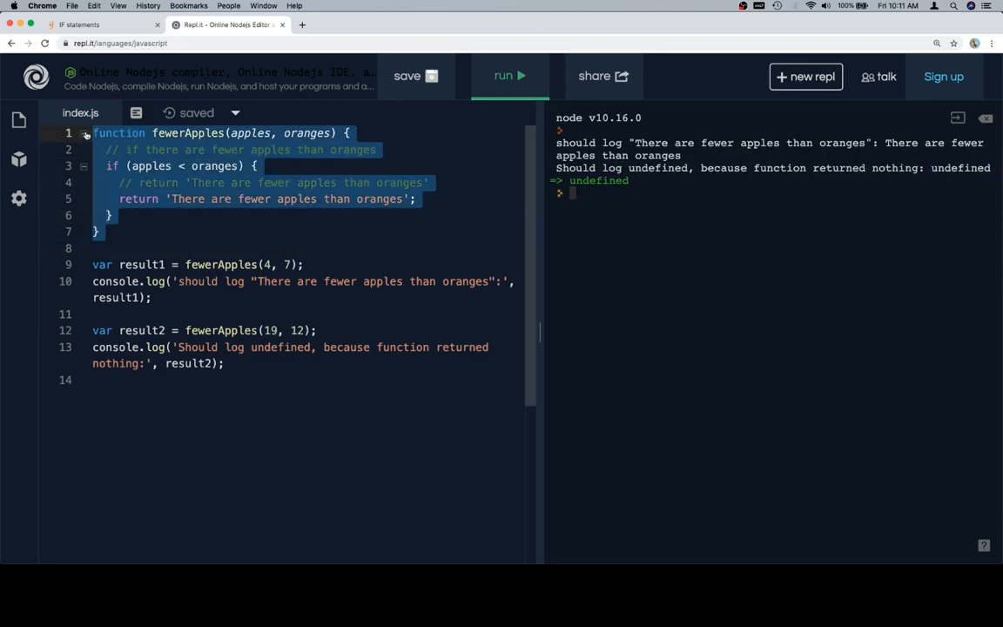
click(101, 25)
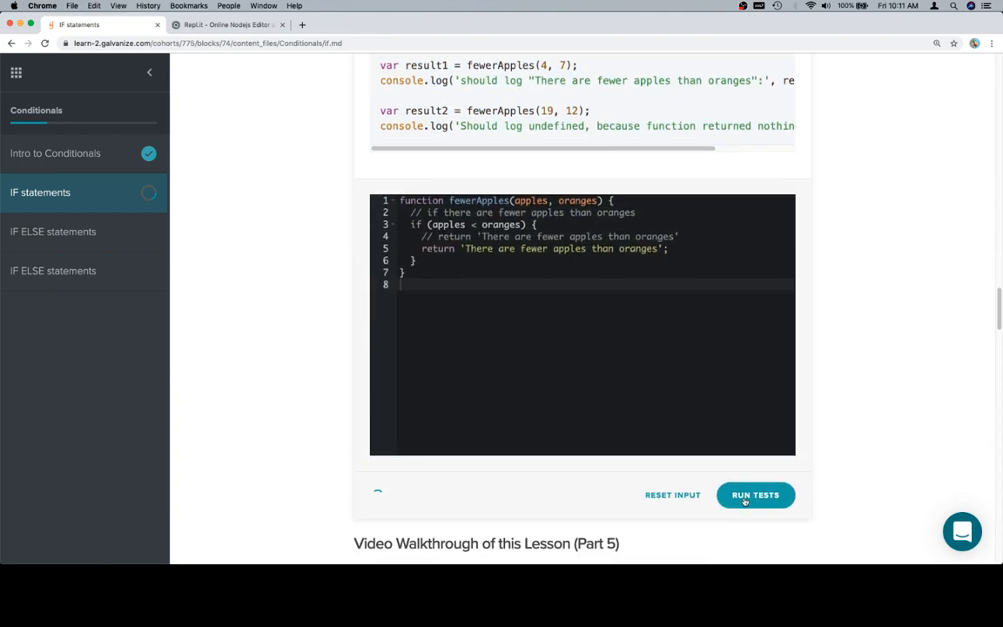
click(755, 494)
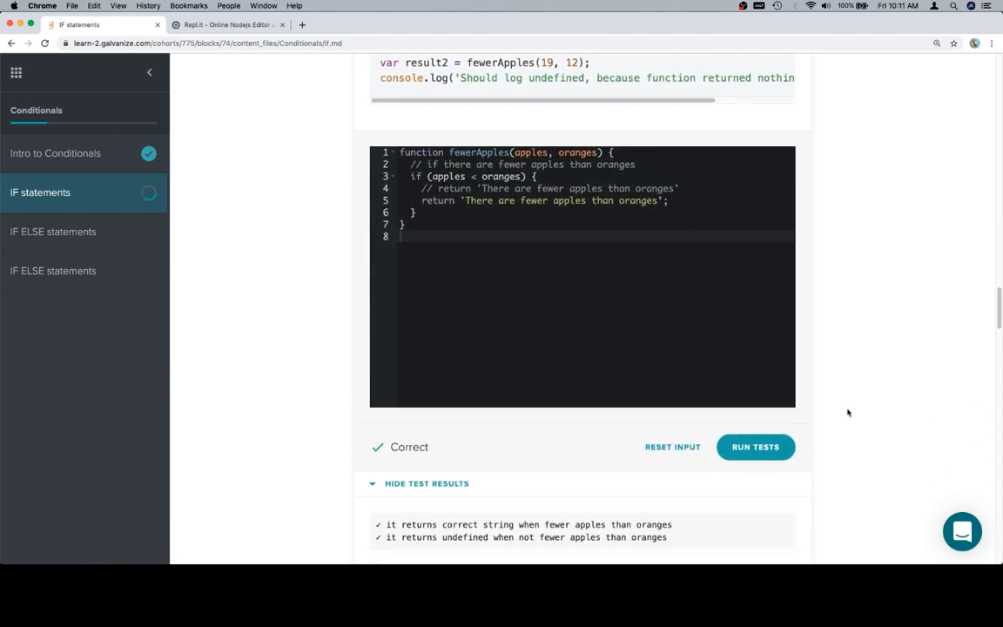